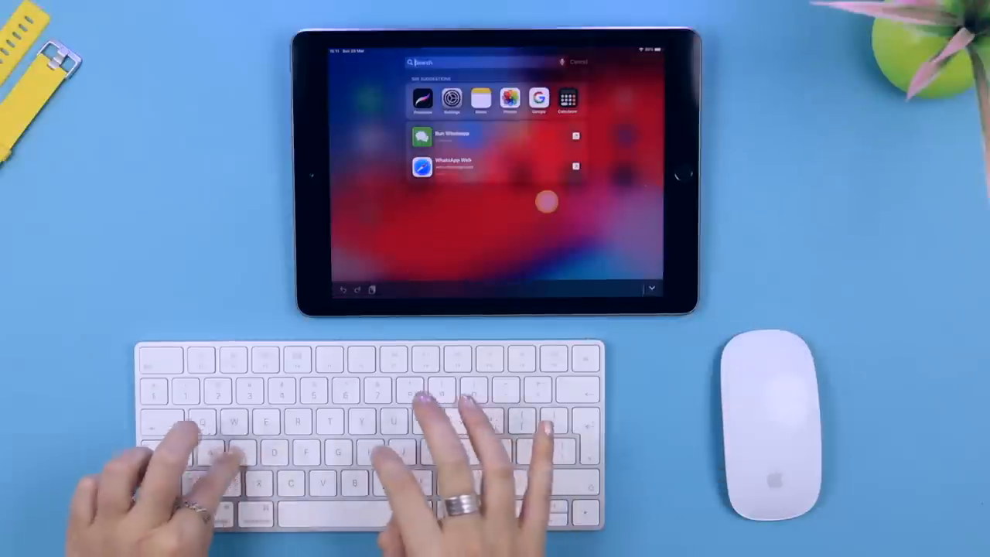
# Search Spotlight for 'safari' to launch the Safari app.
pyautogui.write('safari')
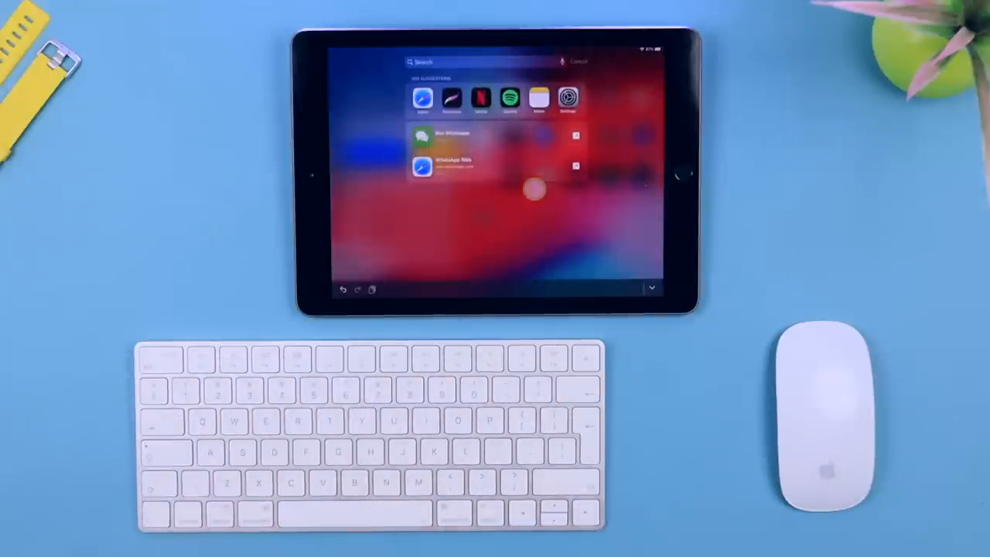
# Launch Safari from the results, then skip Spotify from Sunsets - Pt. 2 to Healing.
pyautogui.press('cmd+h')
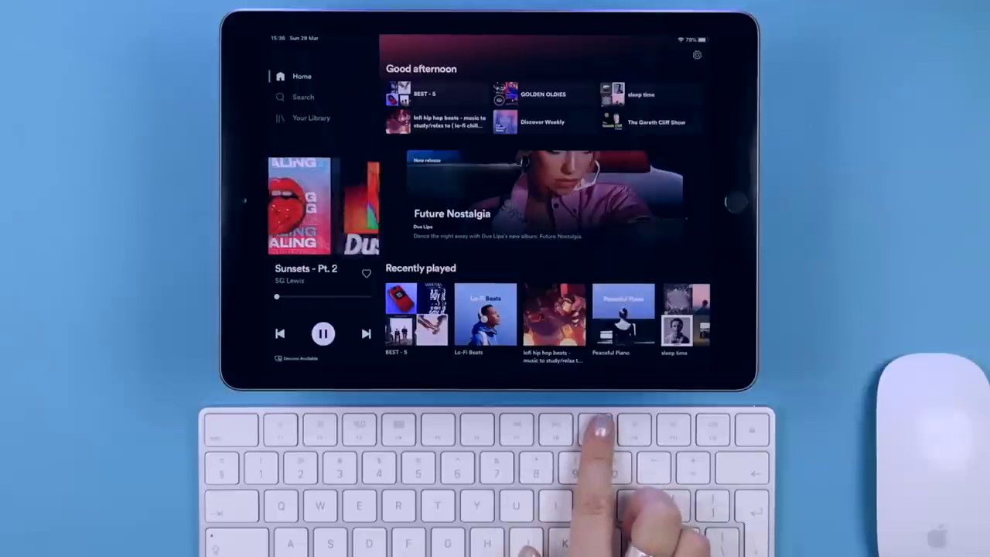
pyautogui.click(365, 334)
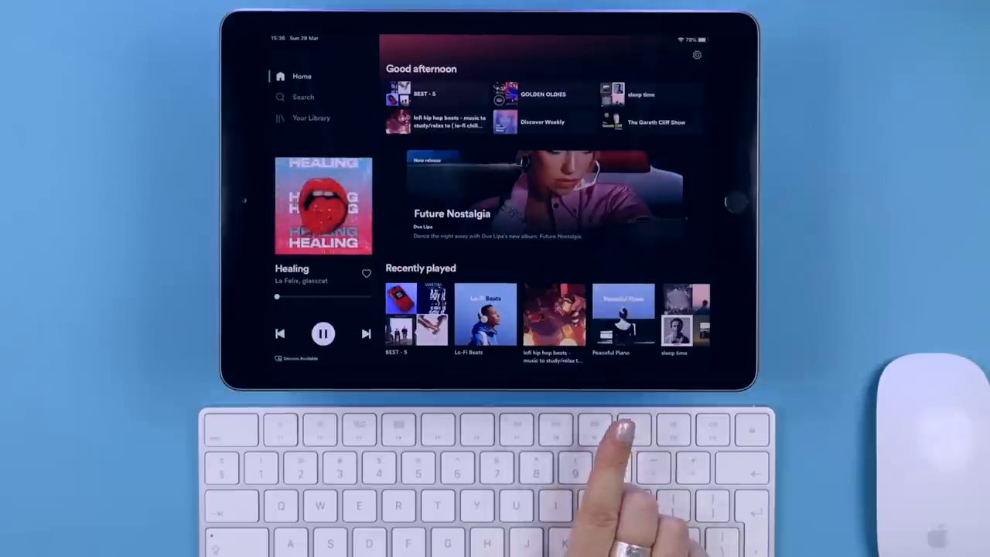
pyautogui.press('cmd+tab')
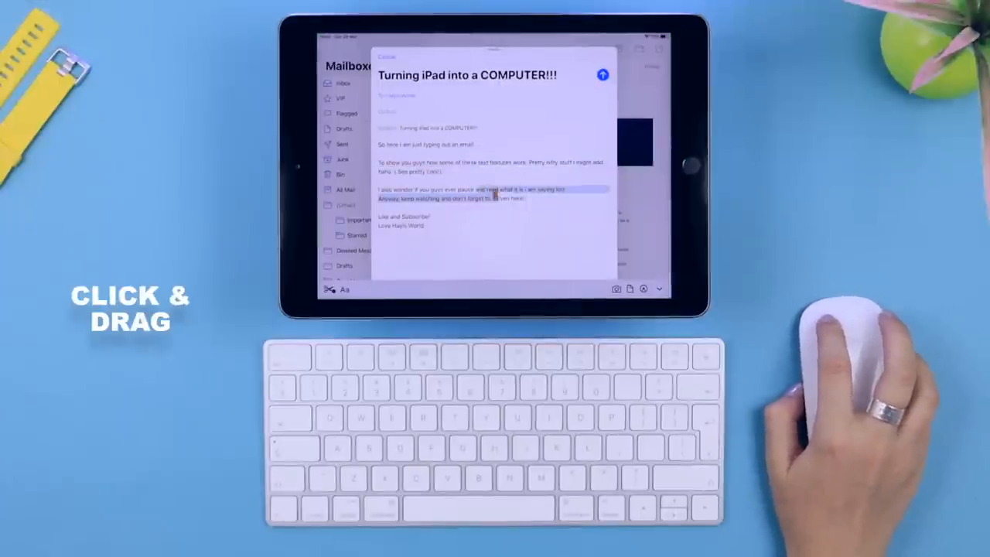
# Select a passage and a whole paragraph of the draft, then move the selection within the body.
pyautogui.moveTo(495, 189); pyautogui.dragTo(503, 162)
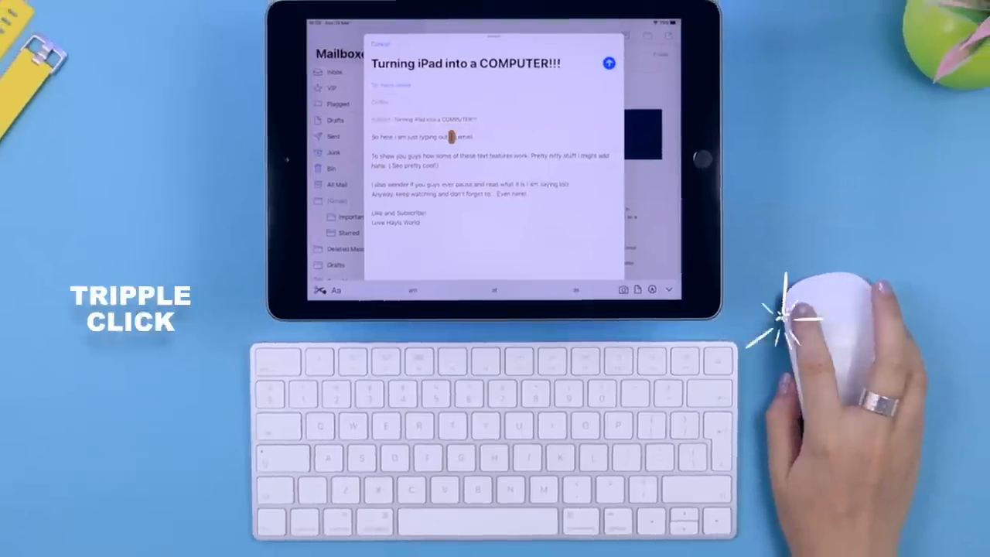
pyautogui.tripleClick(449, 136)
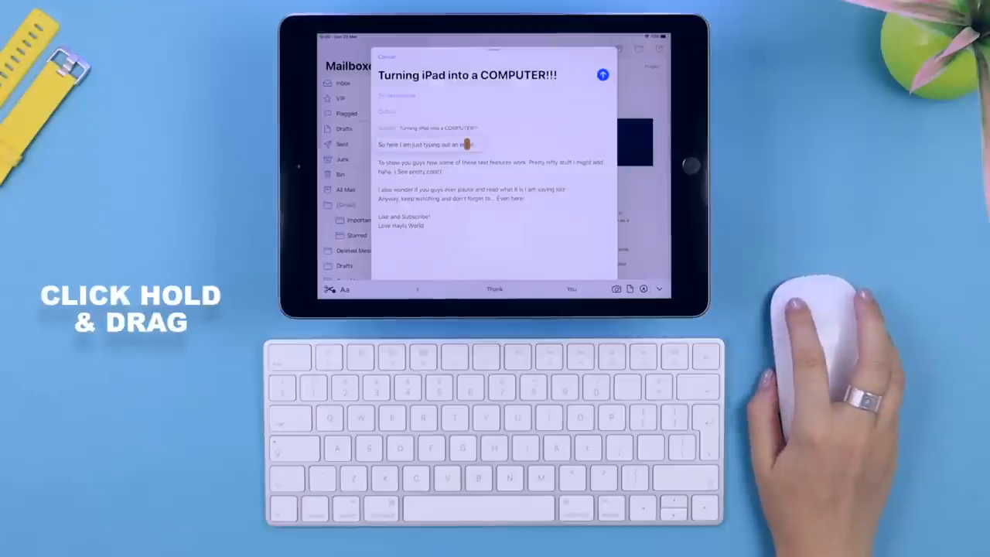
pyautogui.moveTo(464, 146); pyautogui.dragTo(464, 217)
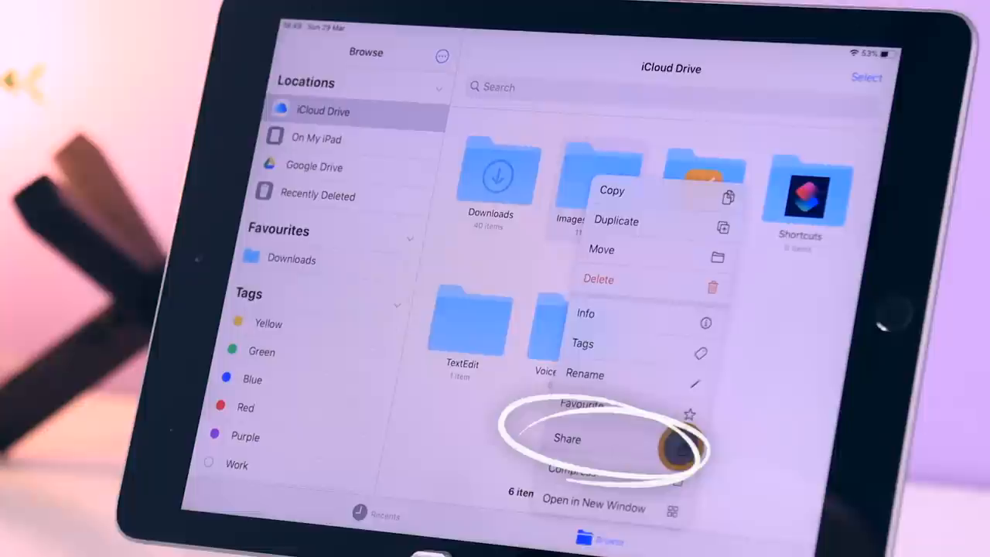
# Share a folder in iCloud Drive from its actions menu.
pyautogui.click(566, 439)
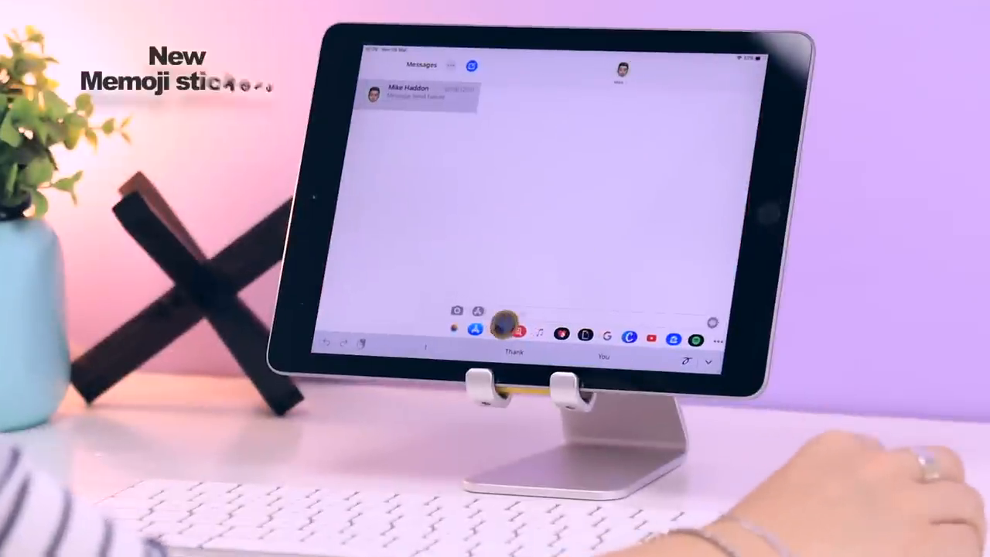
# Show the new Memoji stickers in the Messages conversation.
pyautogui.click(498, 320)
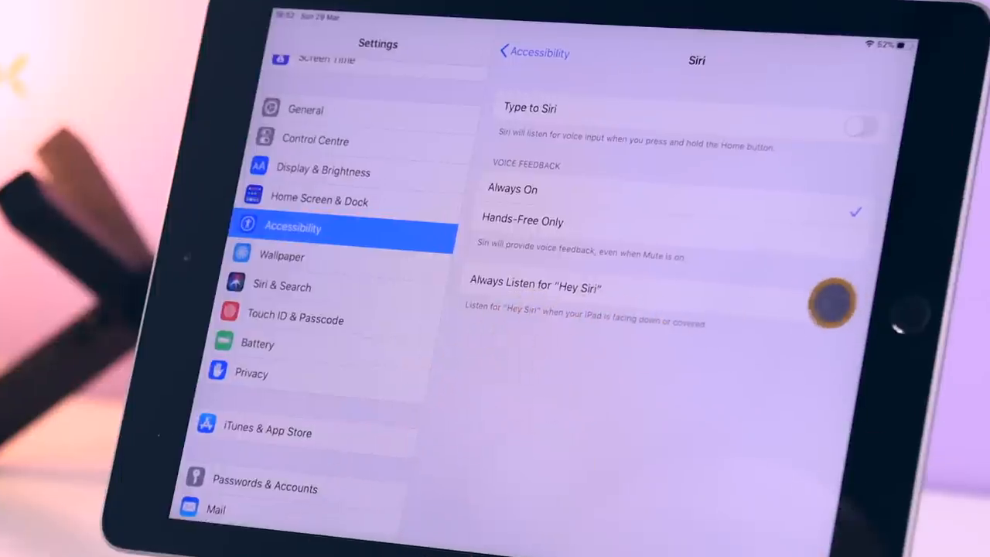
# Enable Always Listen for Hey Siri on the iPad and then on the iPhone.
pyautogui.click(835, 302)
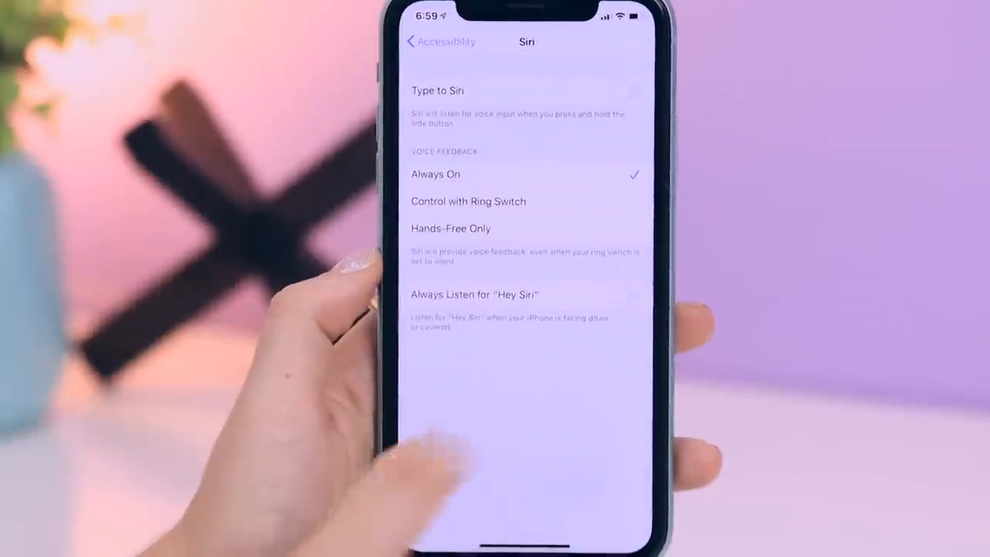
pyautogui.click(631, 289)
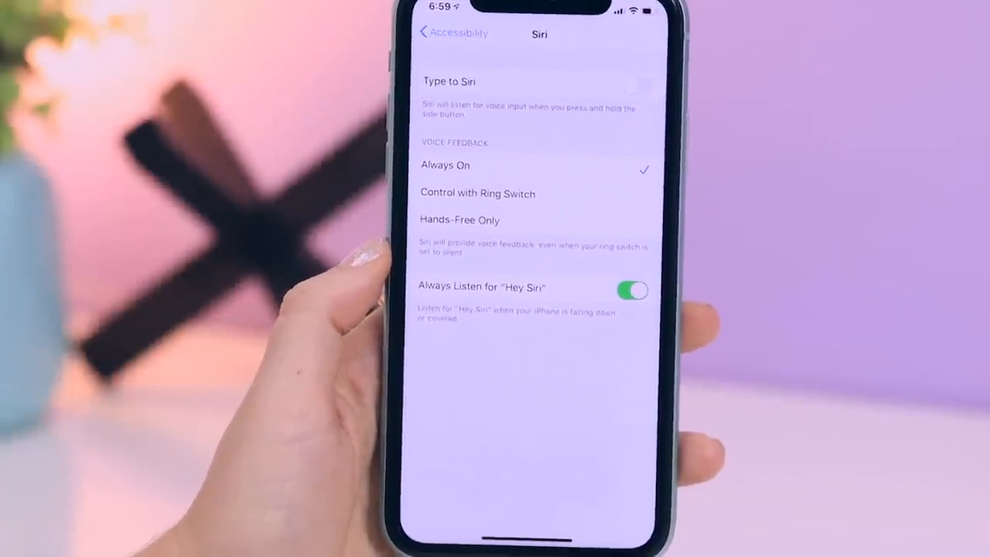